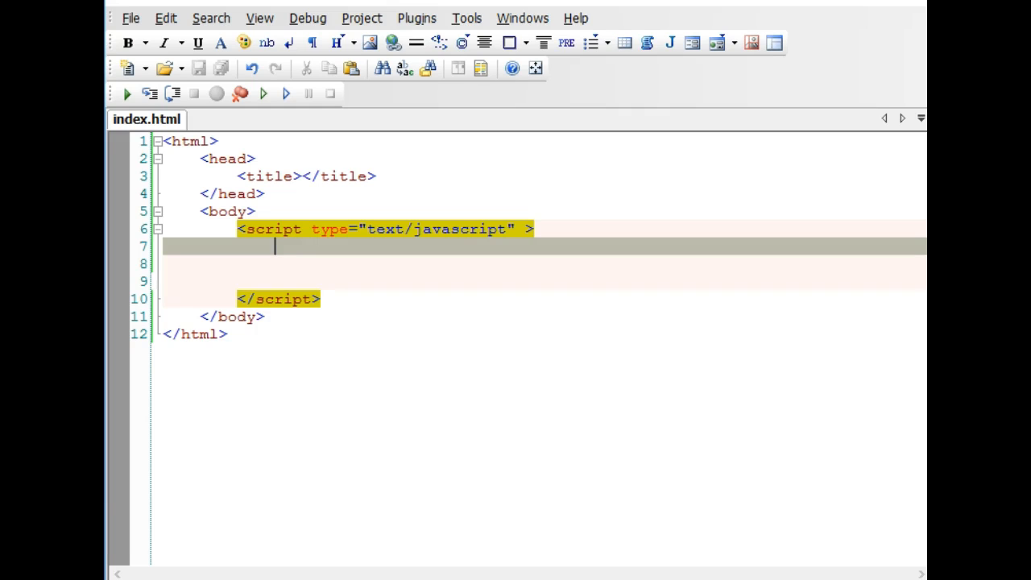
# - Declare var car1 = 'Volvo' on a new line inside the script block
pyautogui.press('enter')
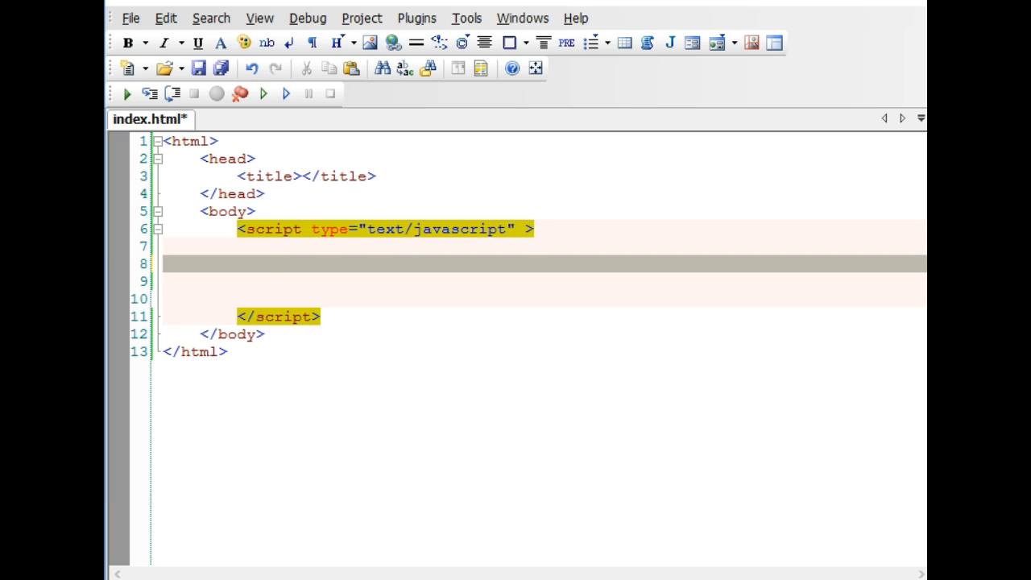
pyautogui.write('var')
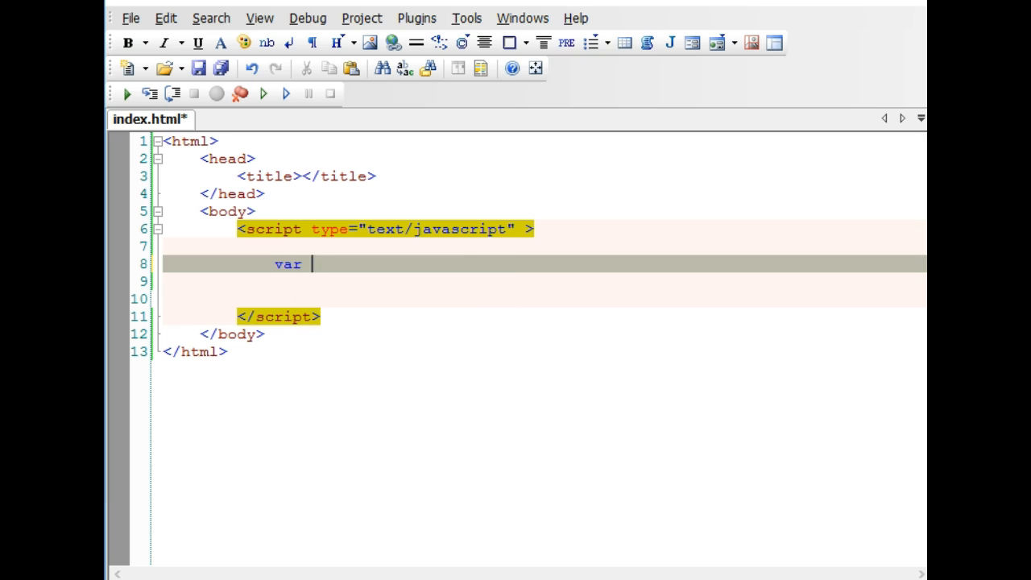
pyautogui.write('care')
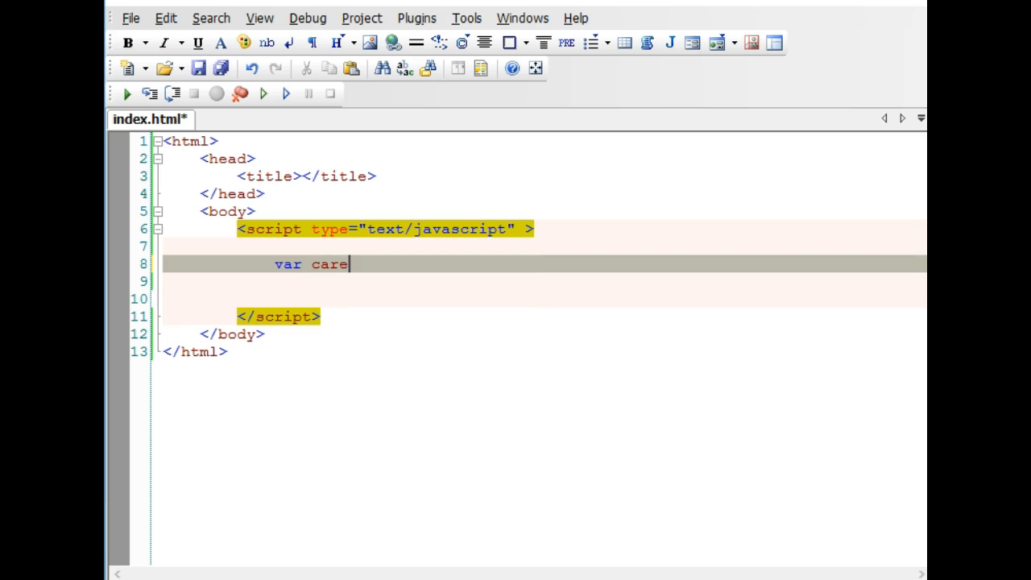
pyautogui.write('1')
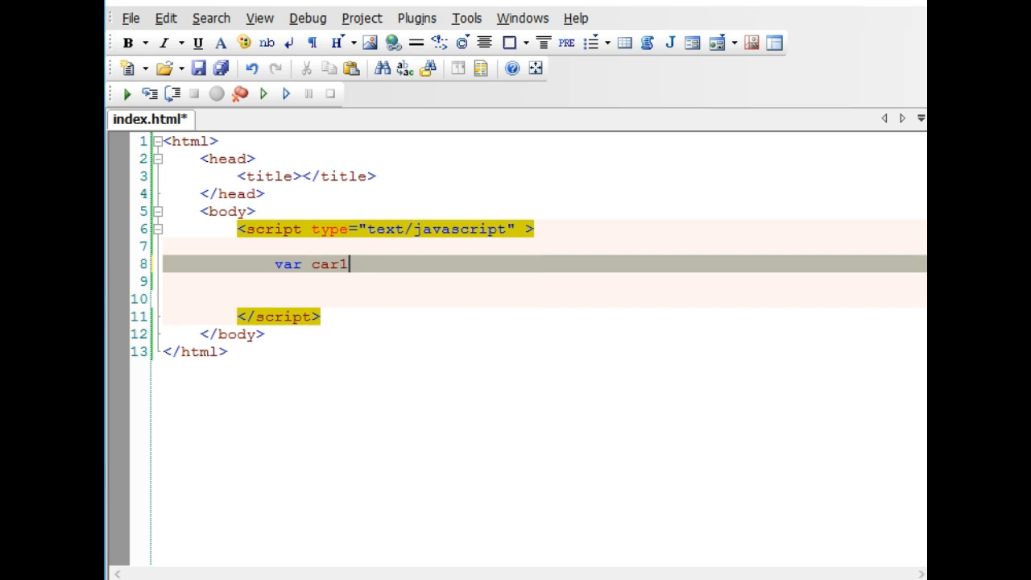
pyautogui.write("= ''")
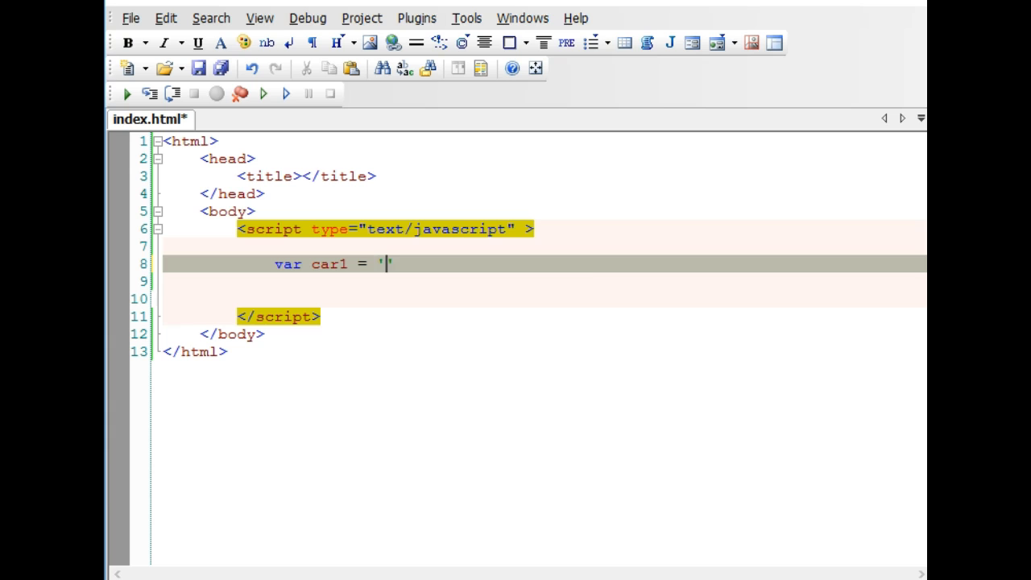
pyautogui.write('Vao')
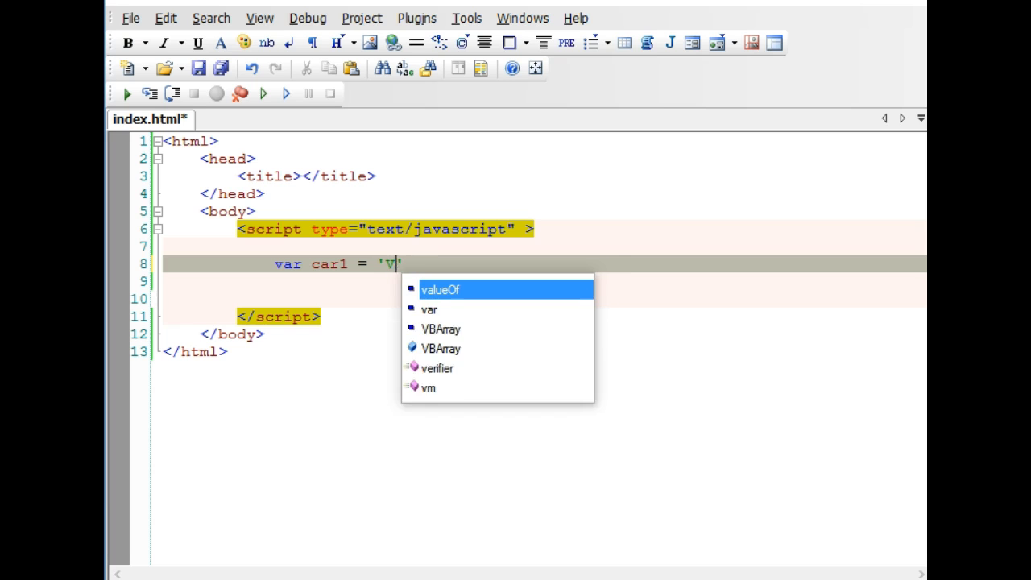
pyautogui.write('olvo')
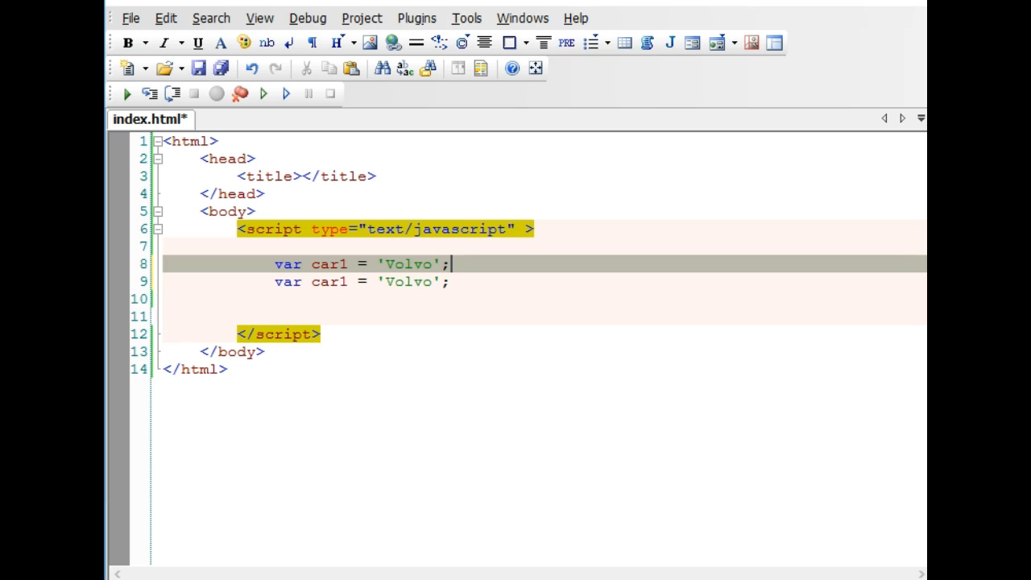
# - Change the duplicated line to declare car2 = 'Mazda' and save the file
pyautogui.click(345, 282)
pyautogui.write('2')
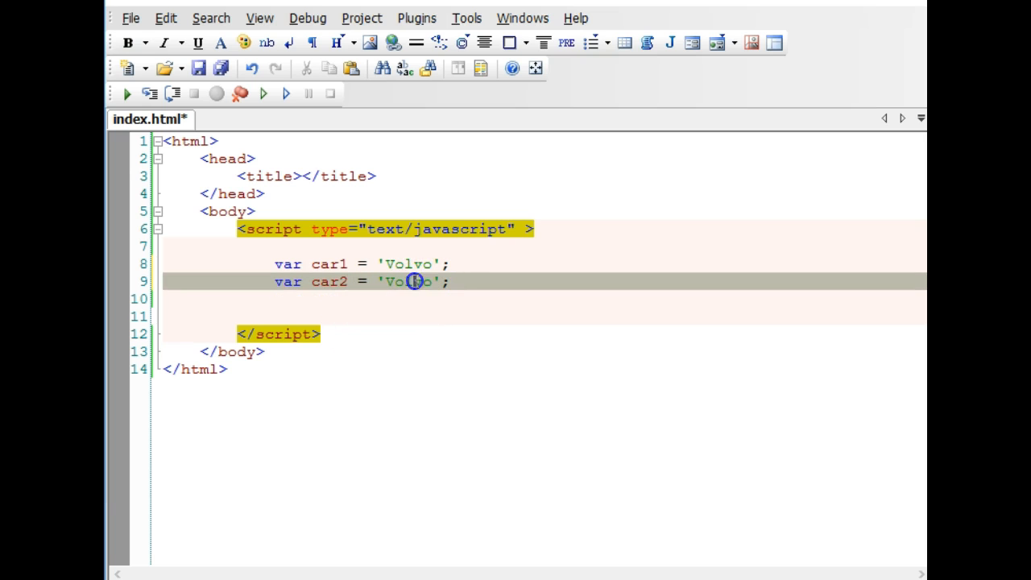
pyautogui.write('Mazda')
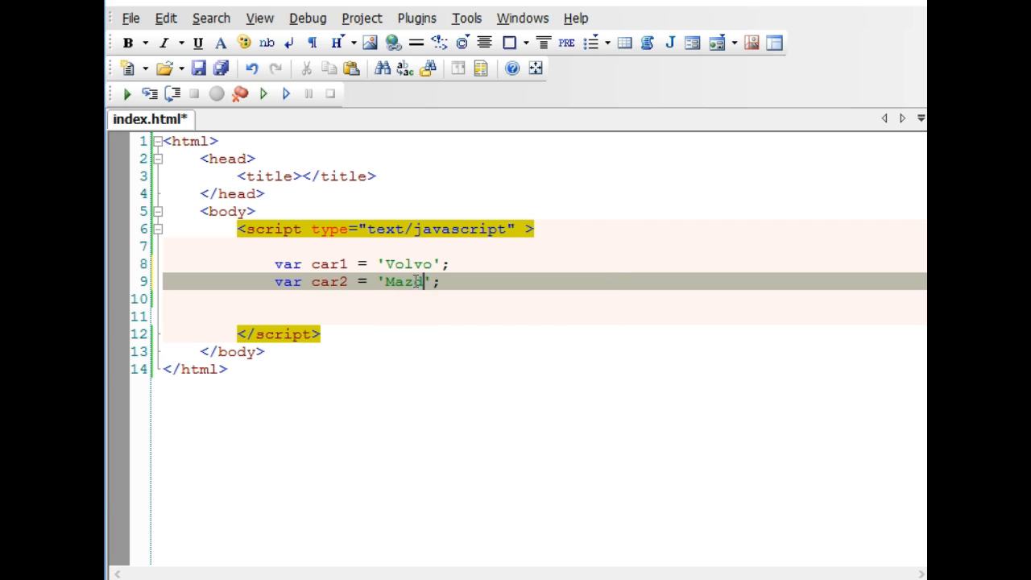
pyautogui.write('da')
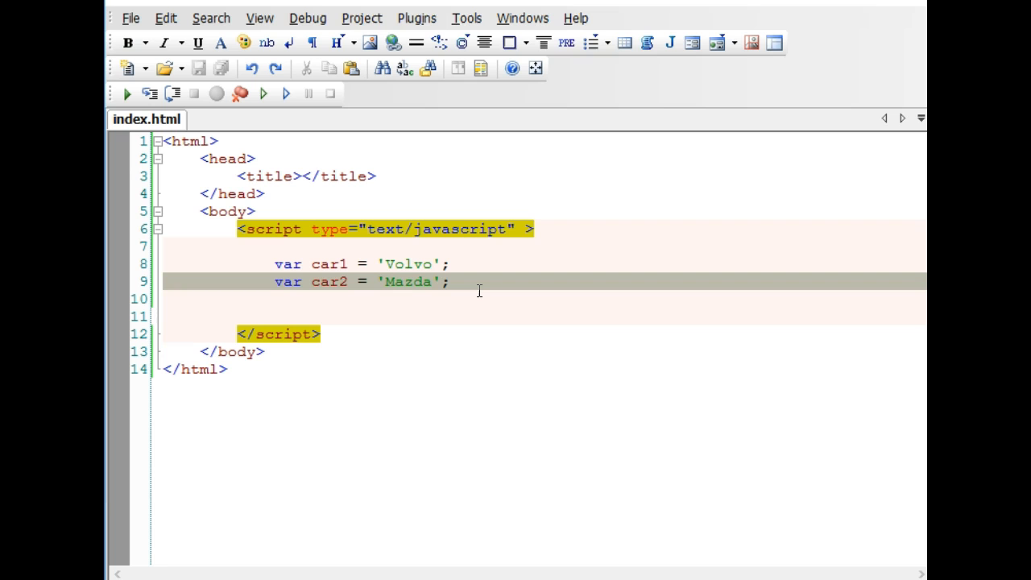
pyautogui.click(451, 281)
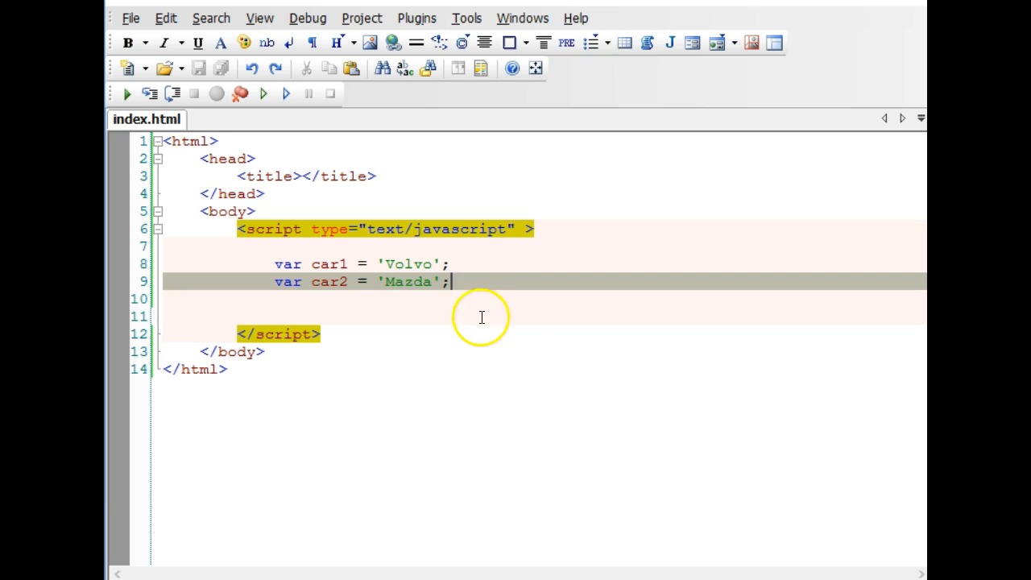
pyautogui.moveTo(519, 333)
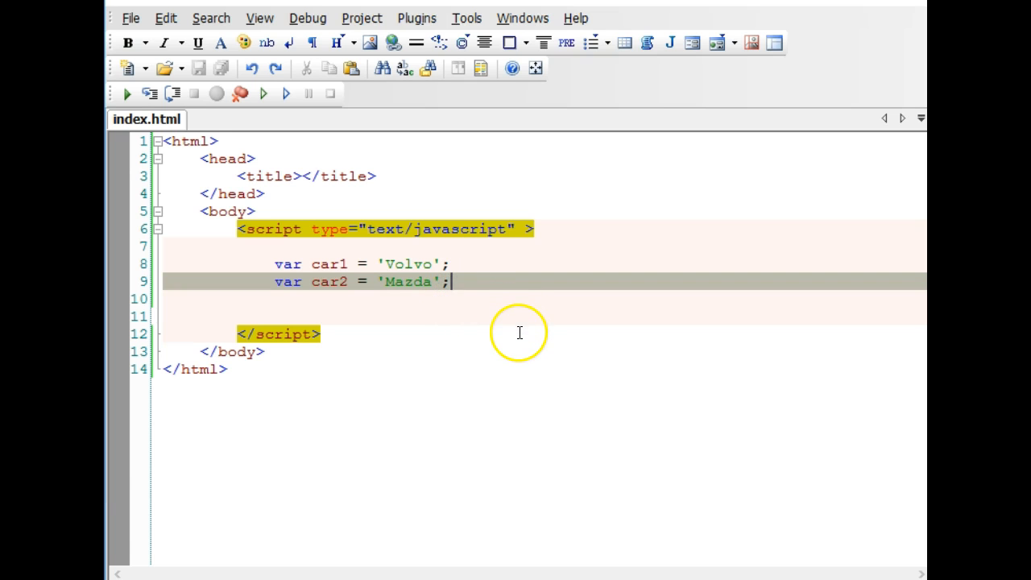
pyautogui.moveTo(507, 337)
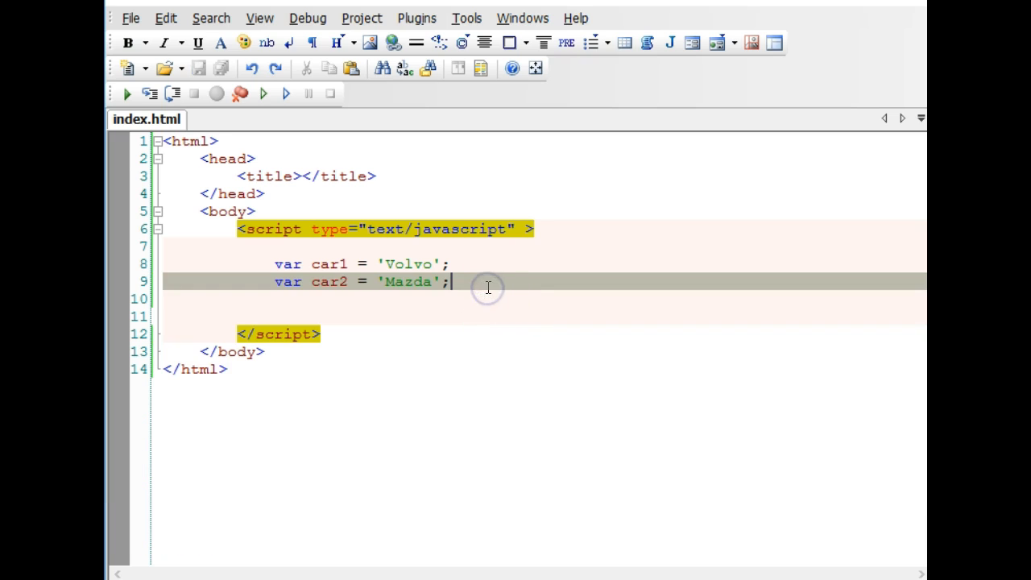
pyautogui.moveTo(479, 322)
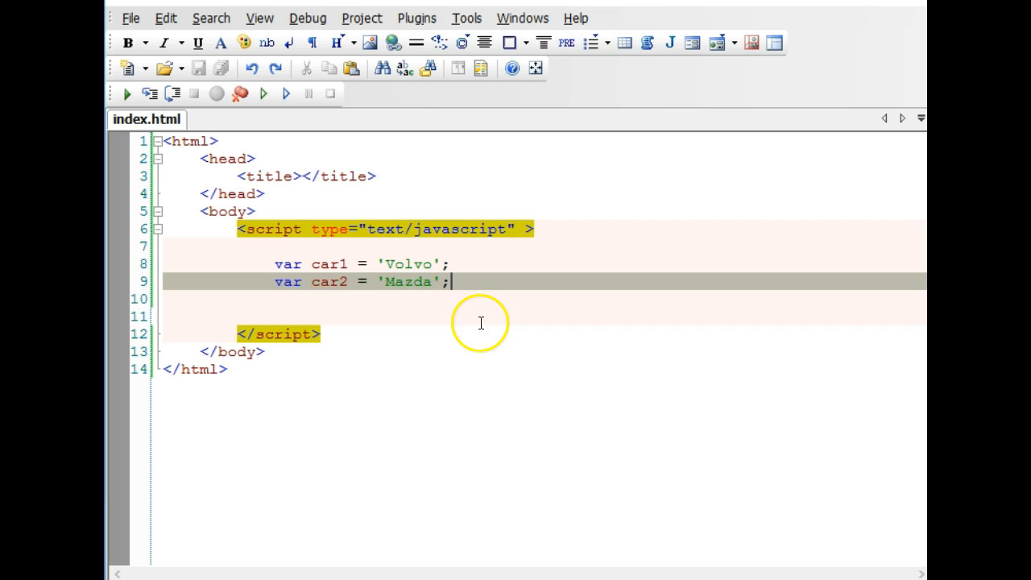
pyautogui.moveTo(451, 306)
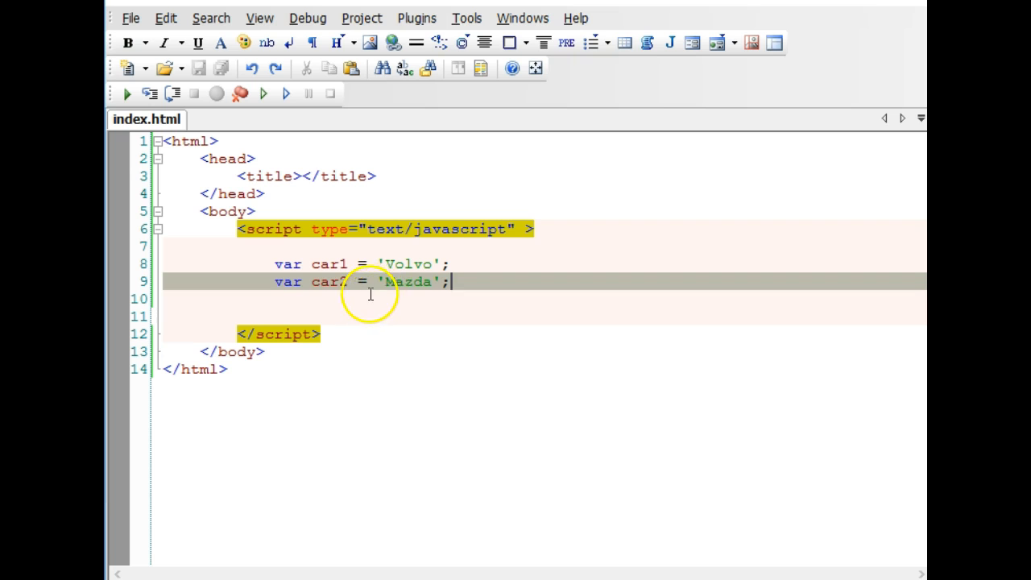
# - Add document.write(car1+car2); below the two car variables
pyautogui.press('Enter')
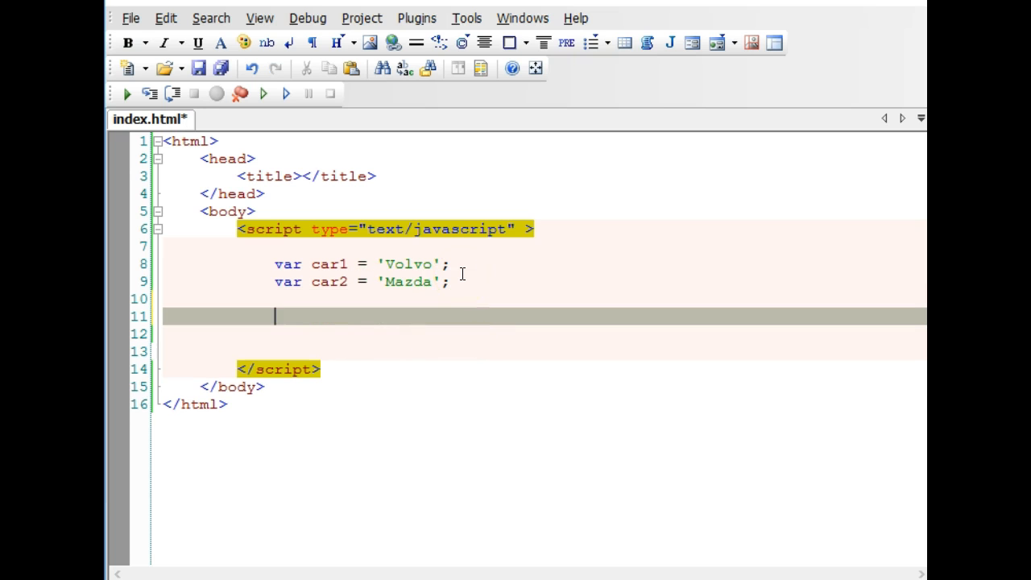
pyautogui.write('var')
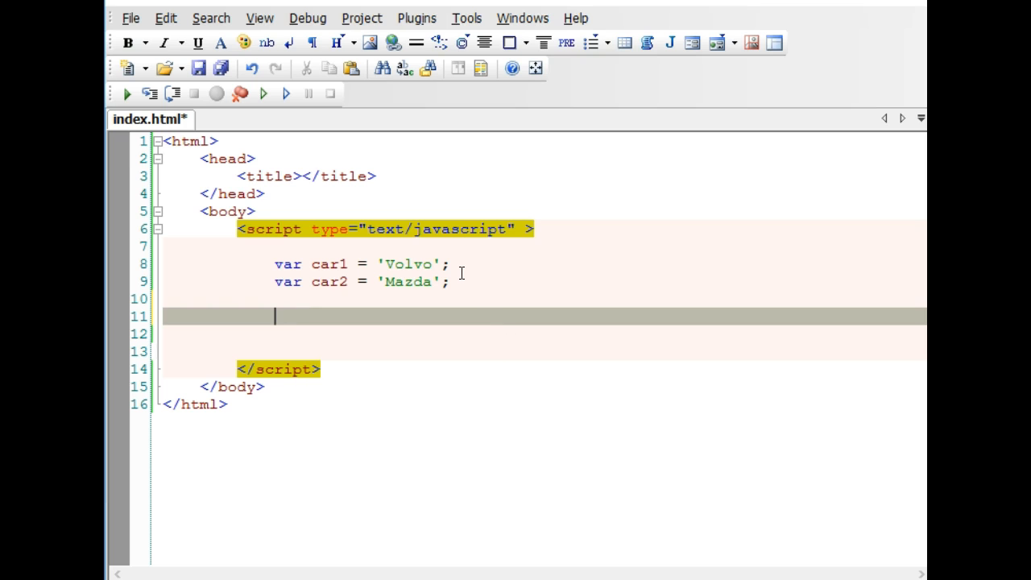
pyautogui.write('document.wr')
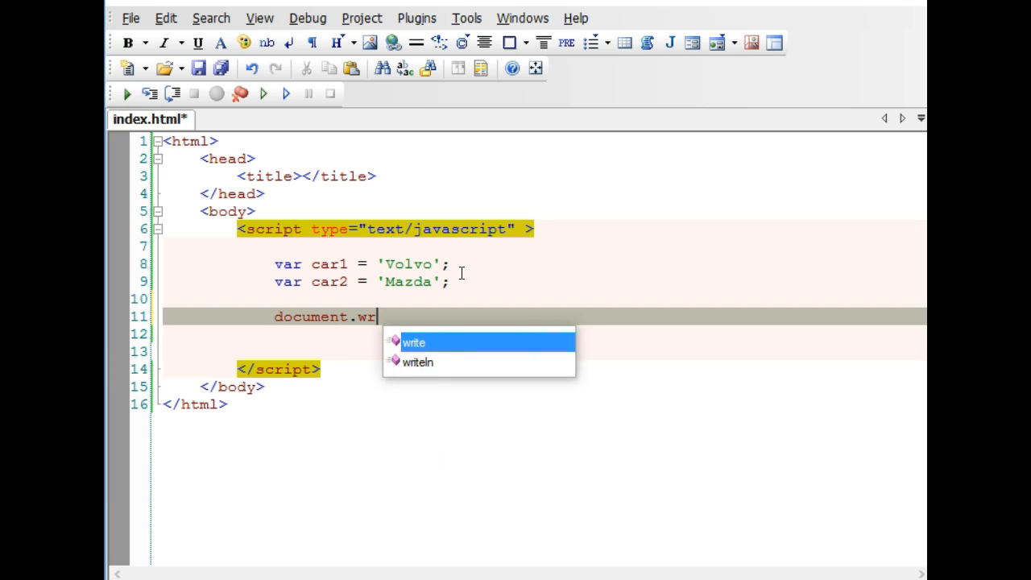
pyautogui.click(414, 342)
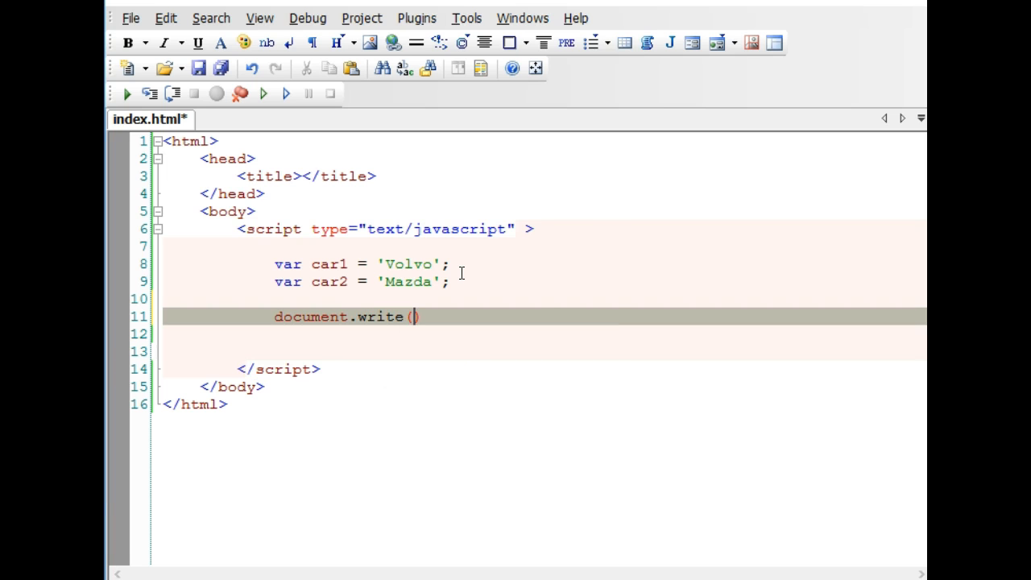
pyautogui.write('car')
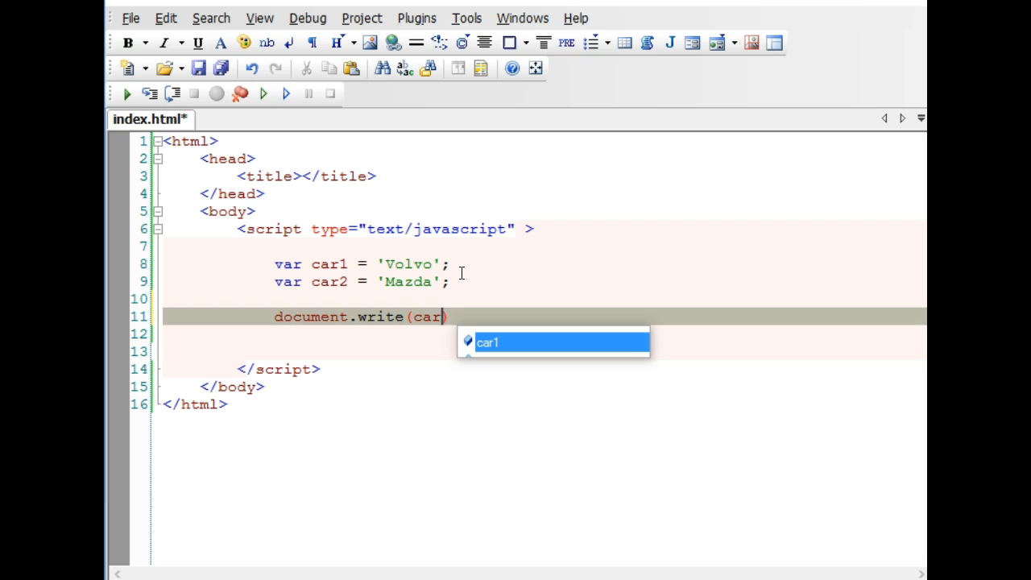
pyautogui.write('1')
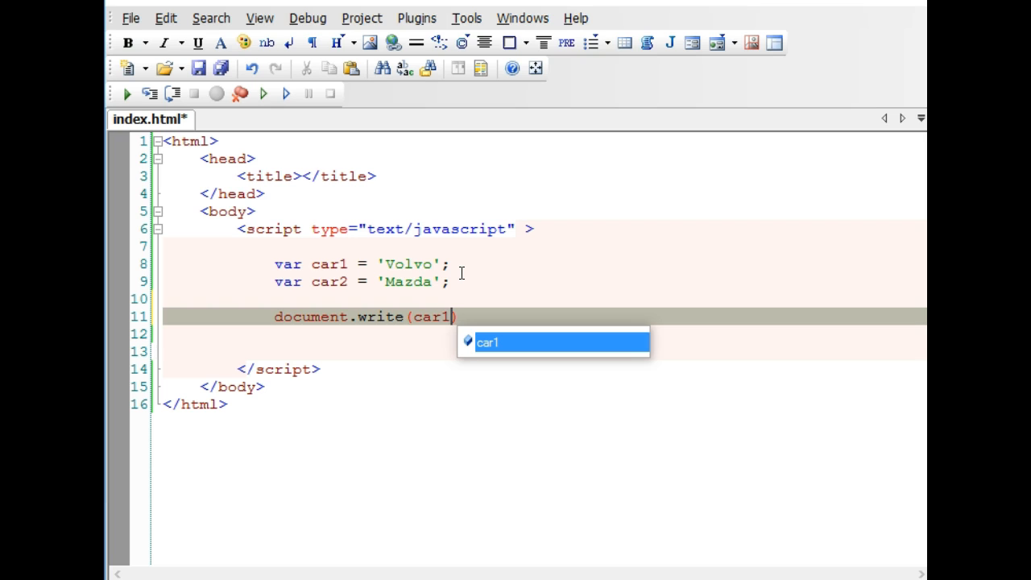
pyautogui.write('+car2')
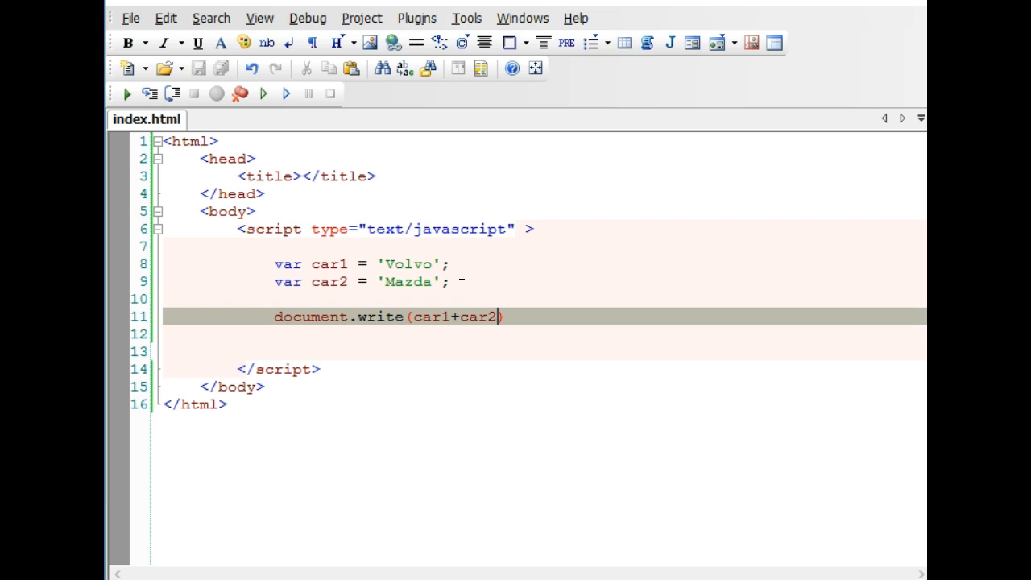
pyautogui.write(';')
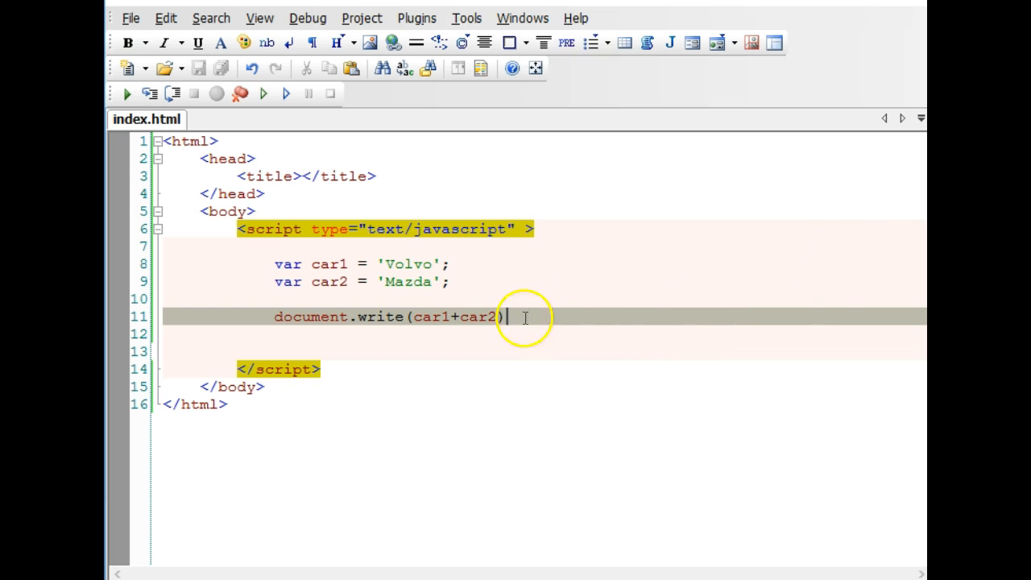
pyautogui.write(';')
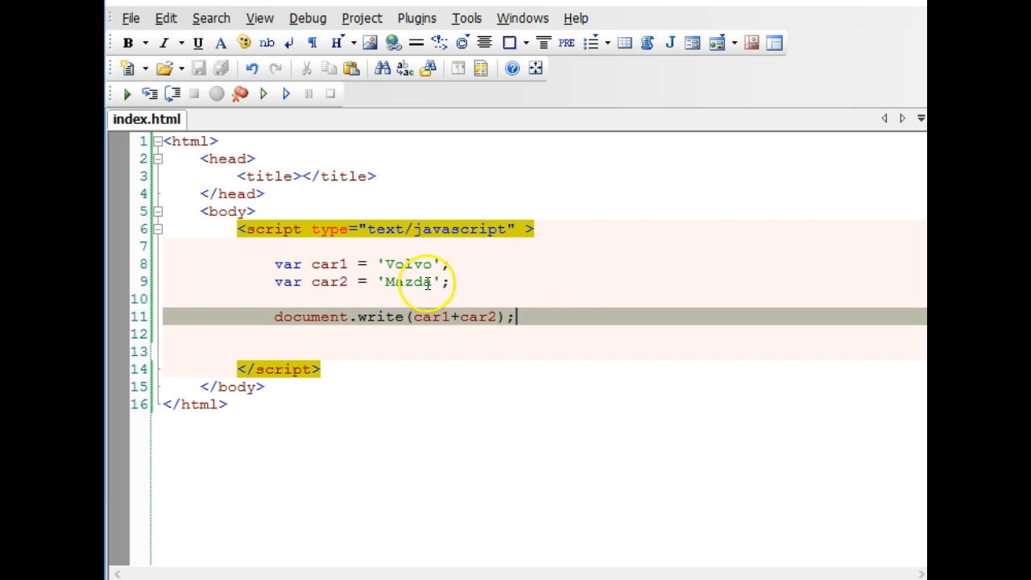
pyautogui.moveTo(639, 382)
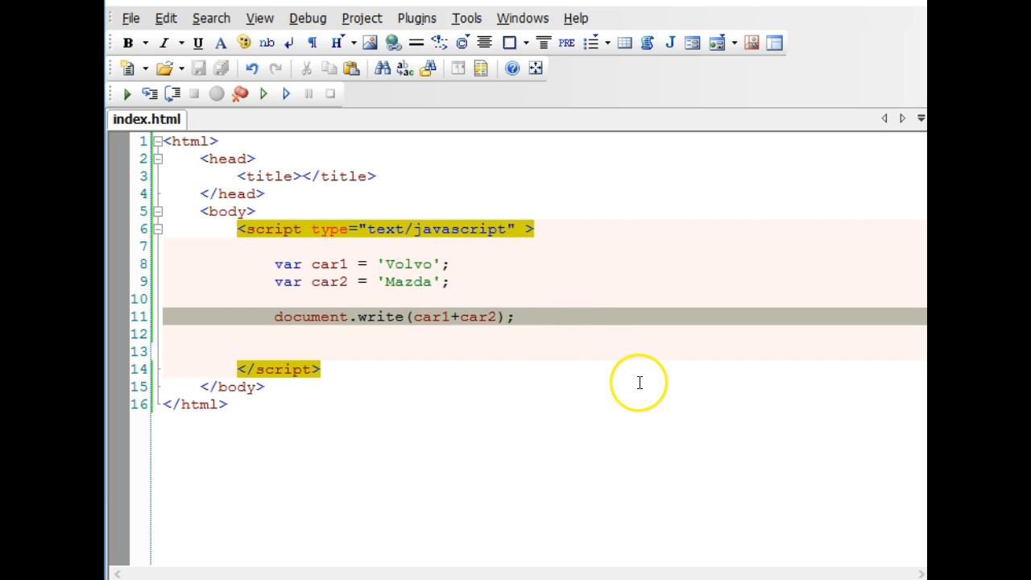
pyautogui.moveTo(518, 322)
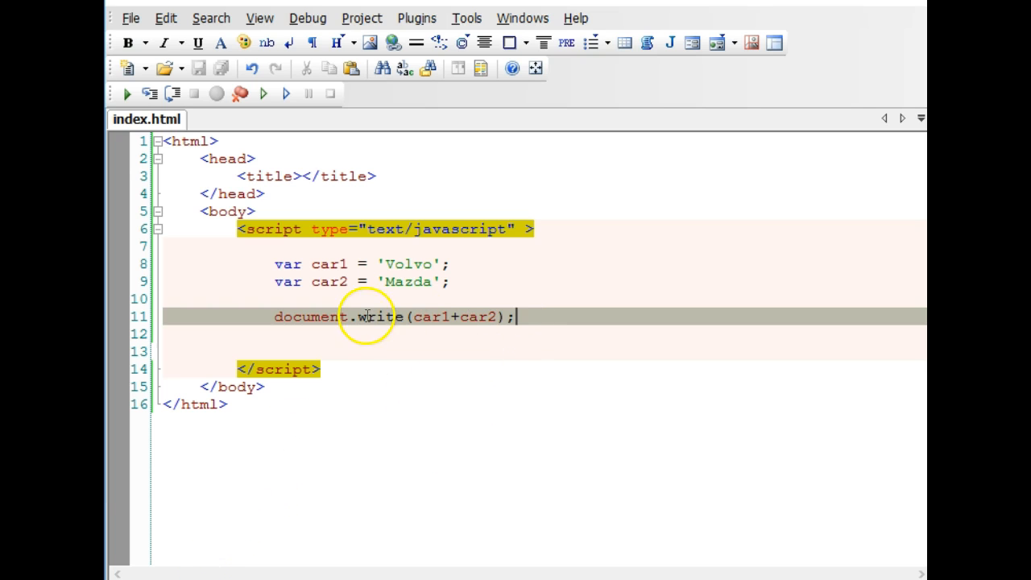
pyautogui.moveTo(413, 294)
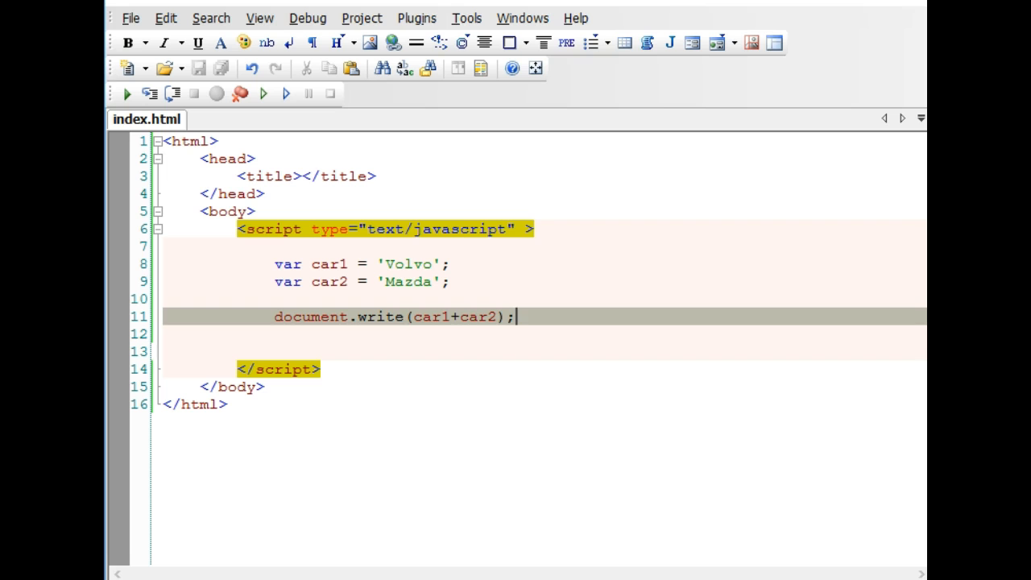
# - Insert +" " between car1 and +car2 in the document.write call
pyautogui.click(463, 315)
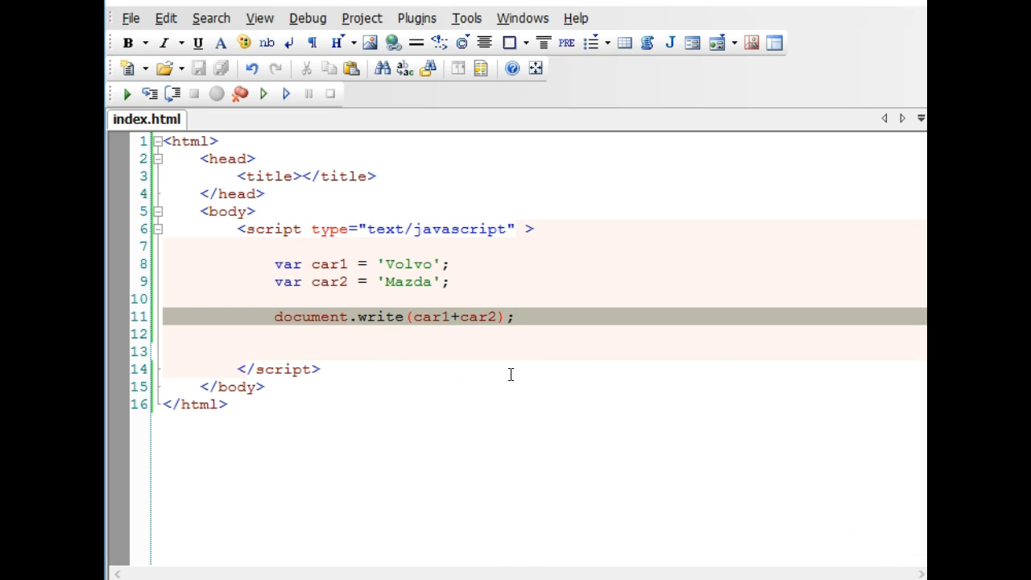
pyautogui.write('+" "+')
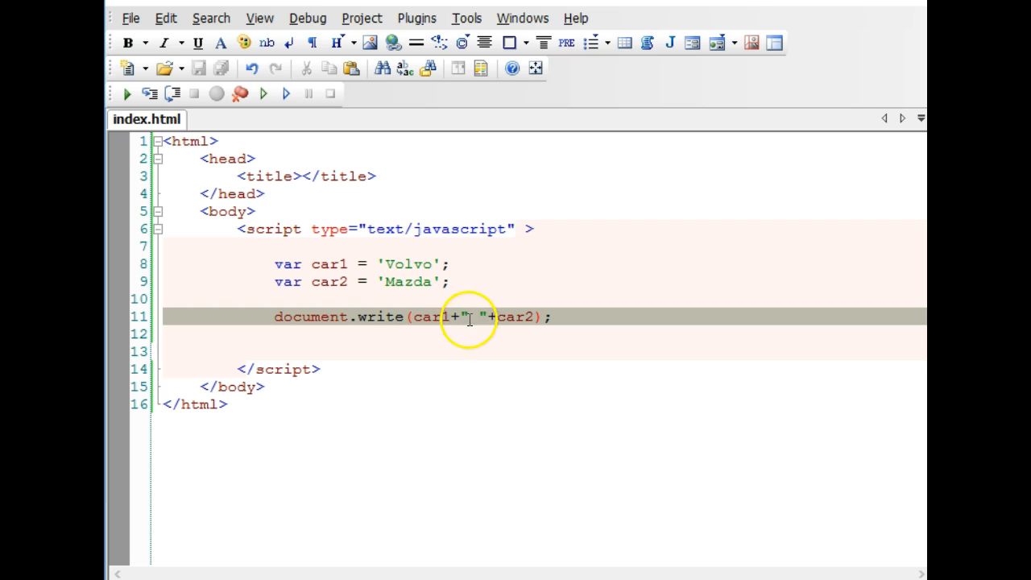
pyautogui.doubleClick(430, 317)
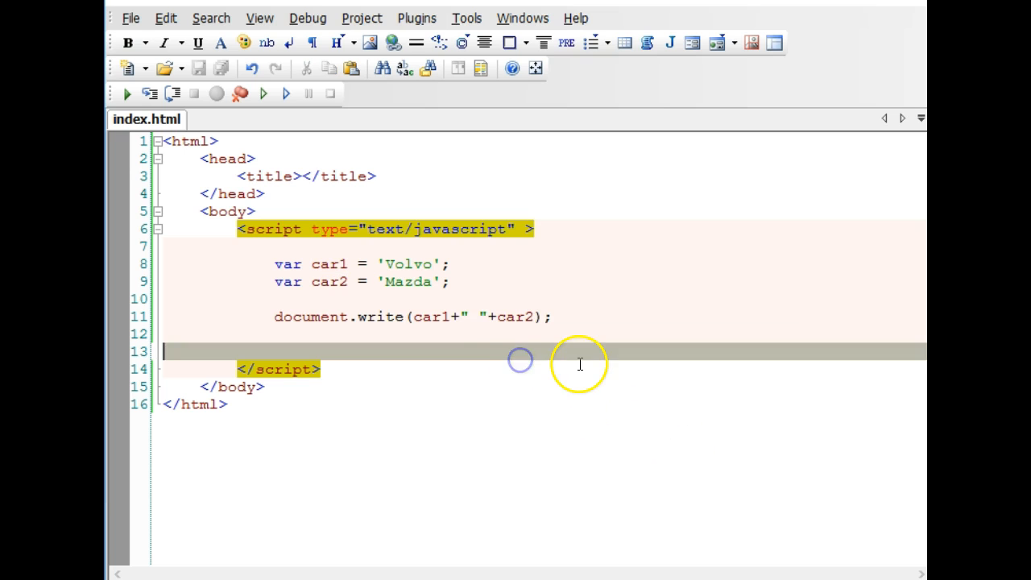
pyautogui.moveTo(501, 325)
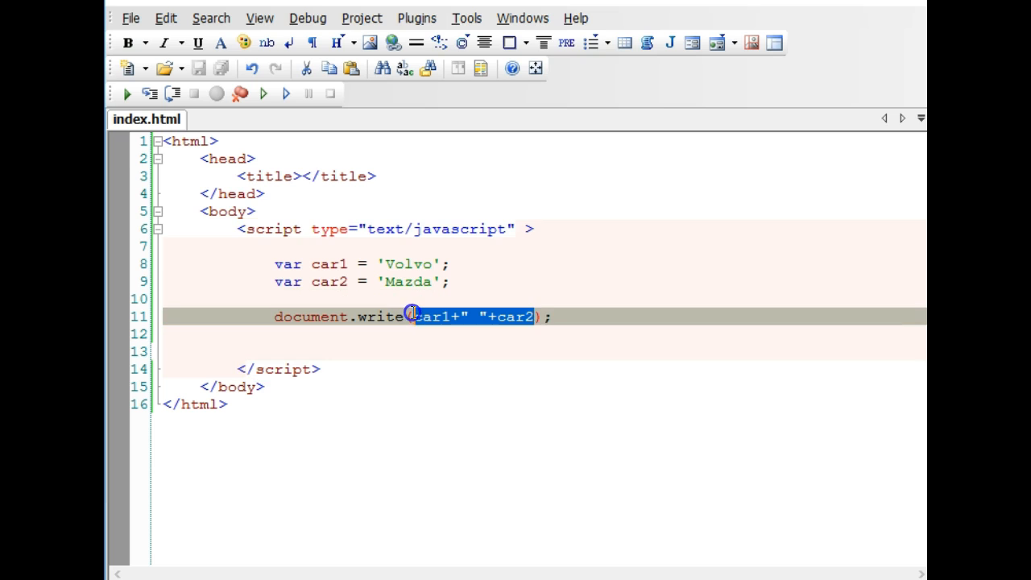
# - Change the write argument to 5 + 2 and reload the page in Chrome
pyautogui.write('5')
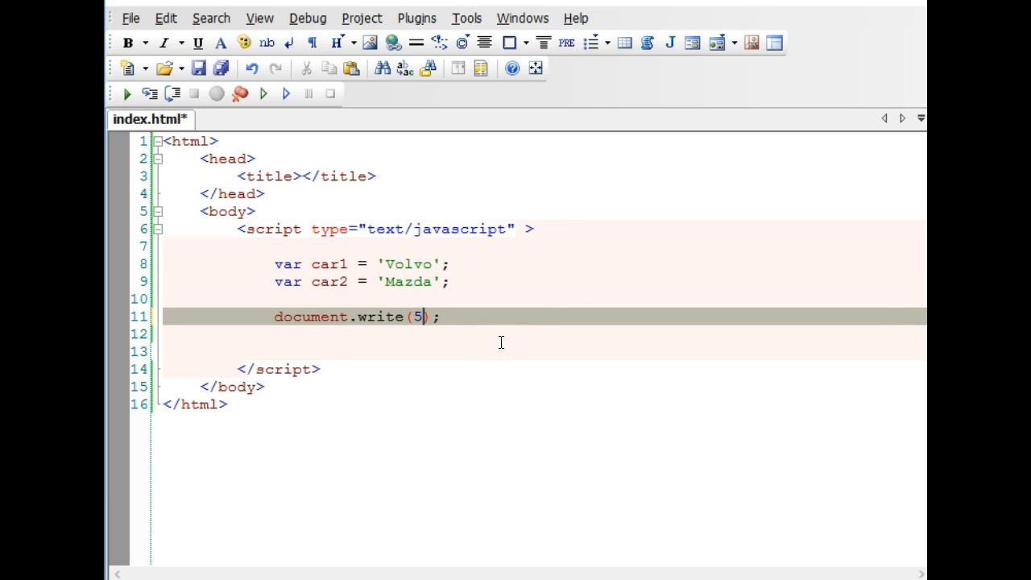
pyautogui.write('+')
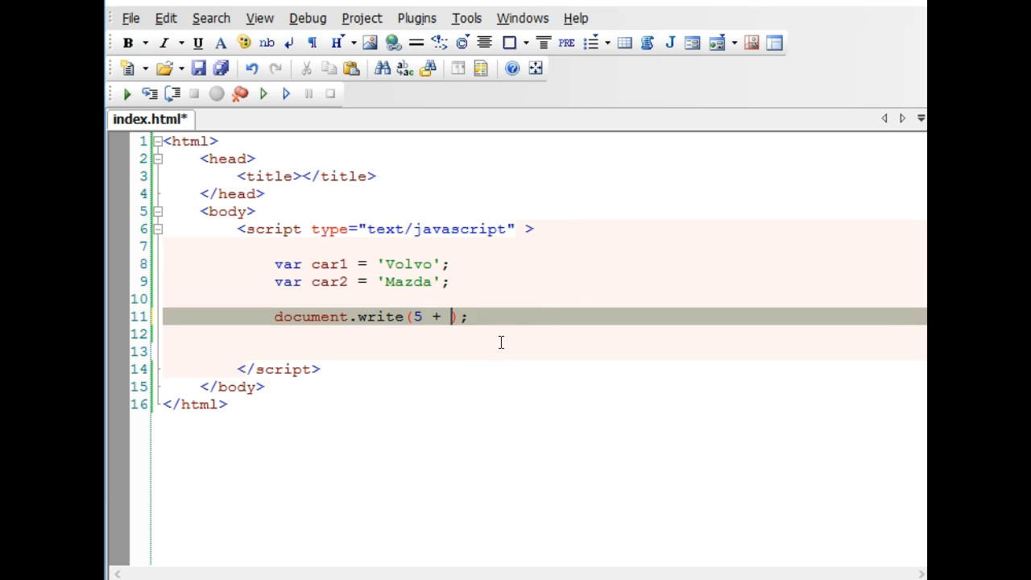
pyautogui.write('2')
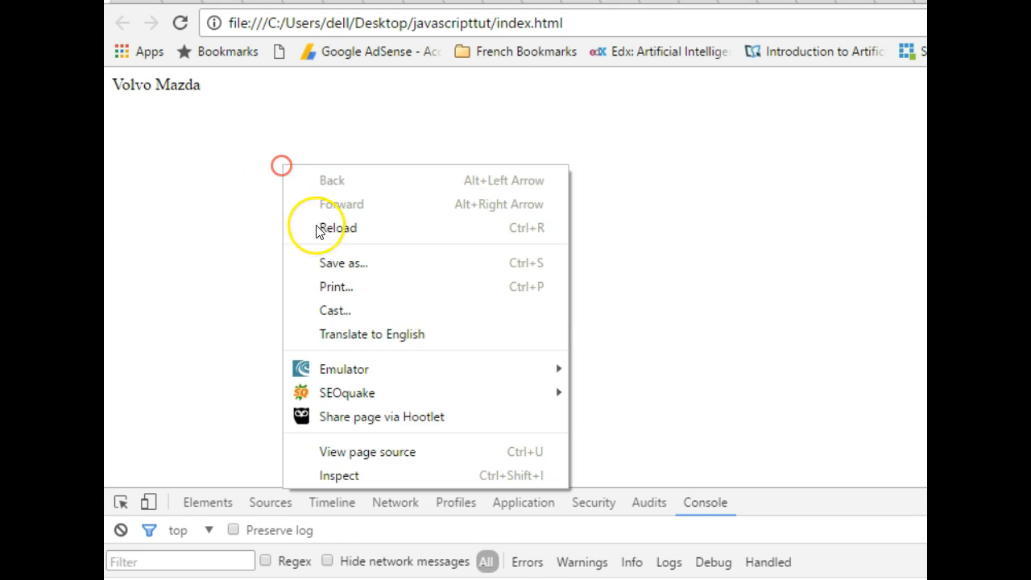
pyautogui.click(338, 227)
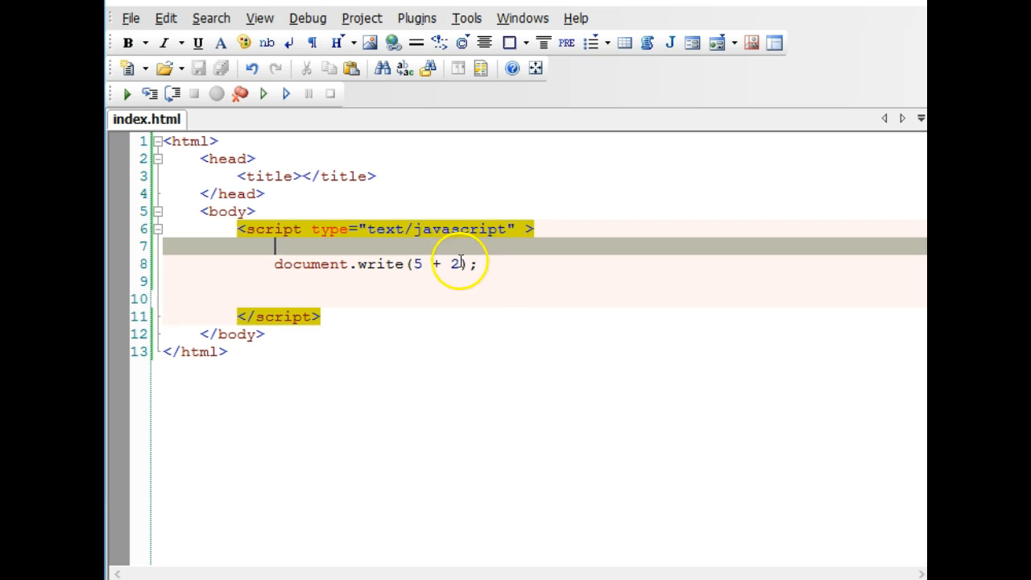
# - Edit the line to document.write("6" + 5 + 2); and reload the Chrome page
pyautogui.write('+')
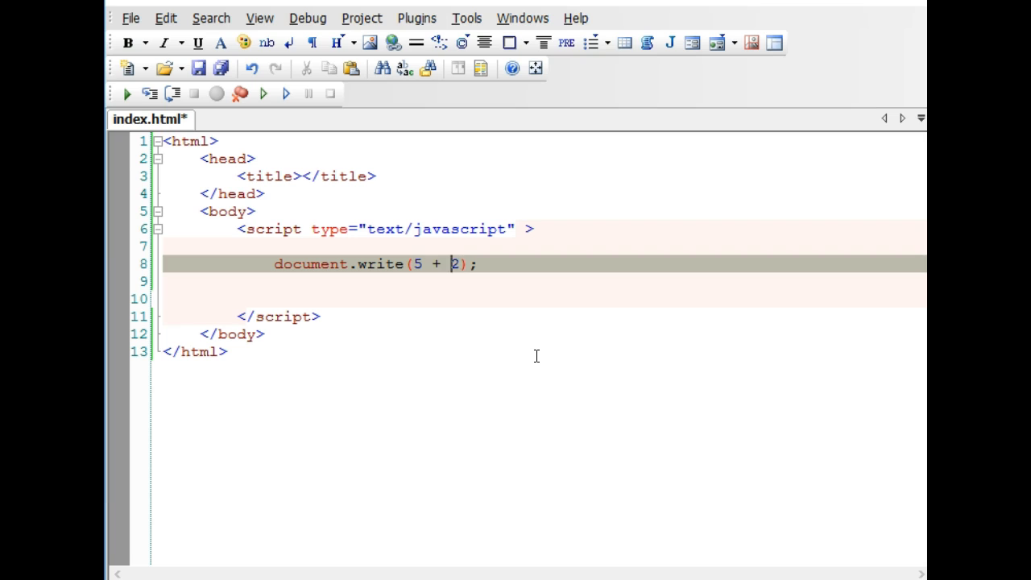
pyautogui.write('"')
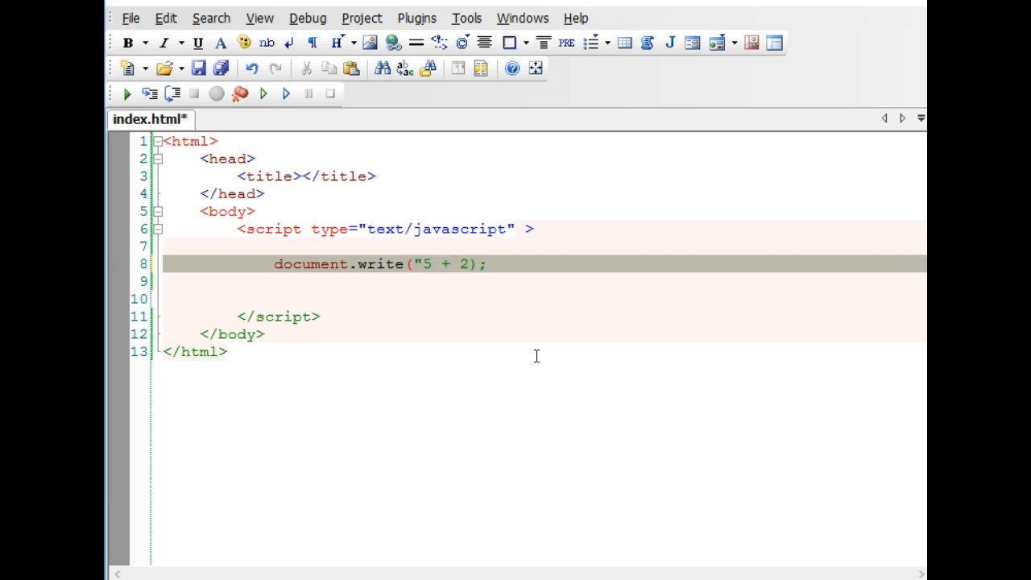
pyautogui.write('6')
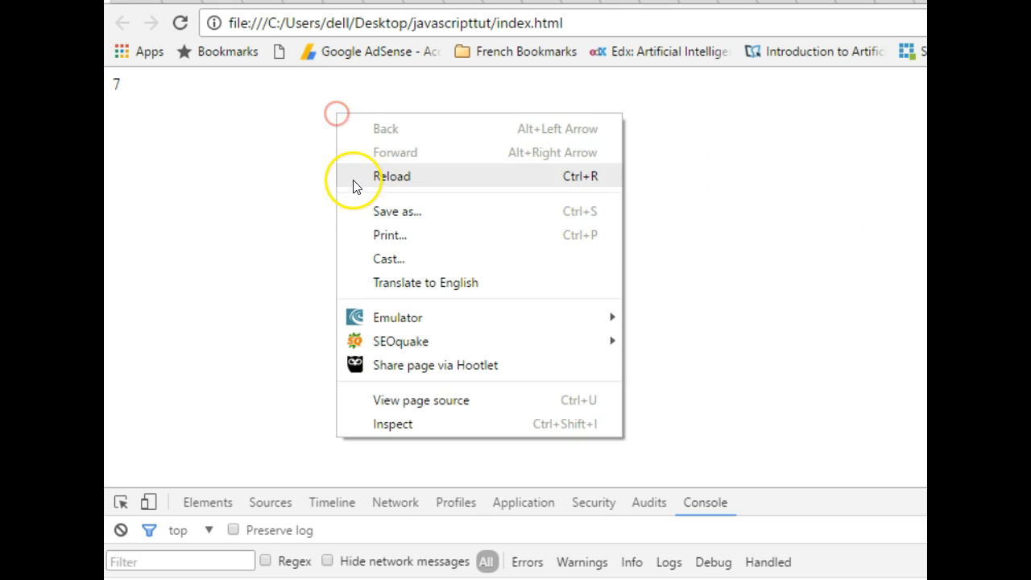
pyautogui.click(393, 176)
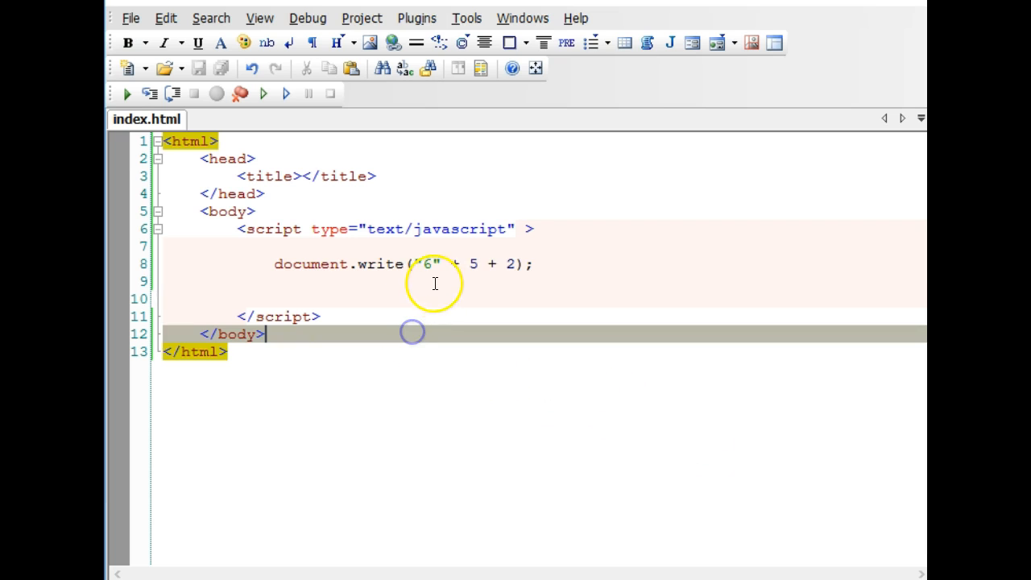
# - Move "6" after 5 + 2 with a plus sign before it
pyautogui.click(435, 263)
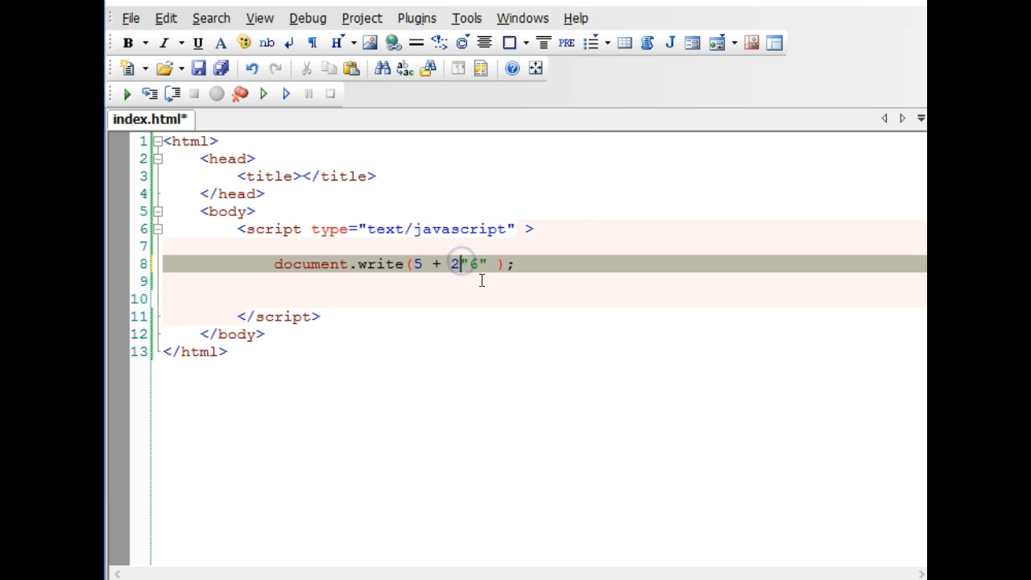
pyautogui.write('+')
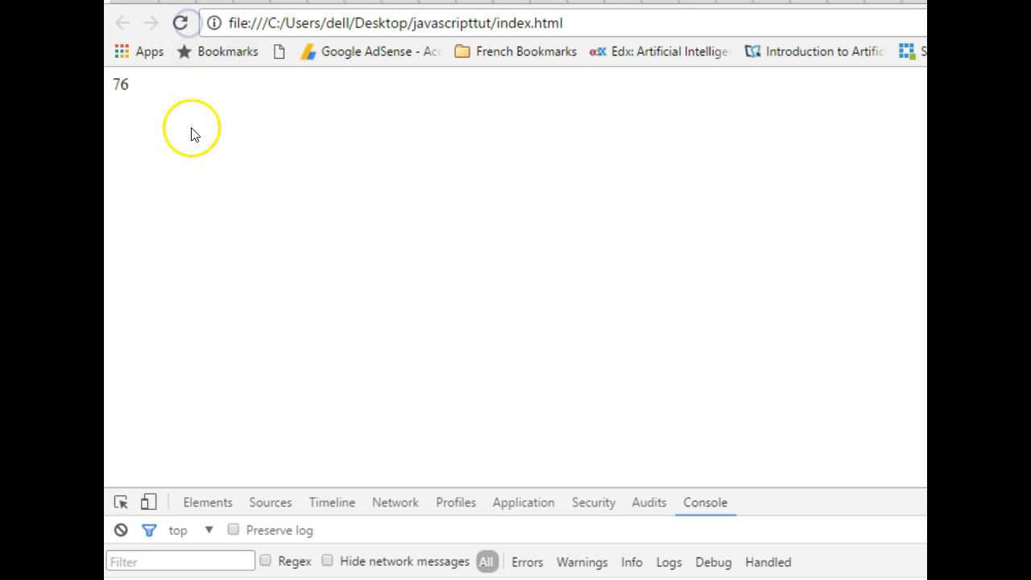
pyautogui.moveTo(151, 96)
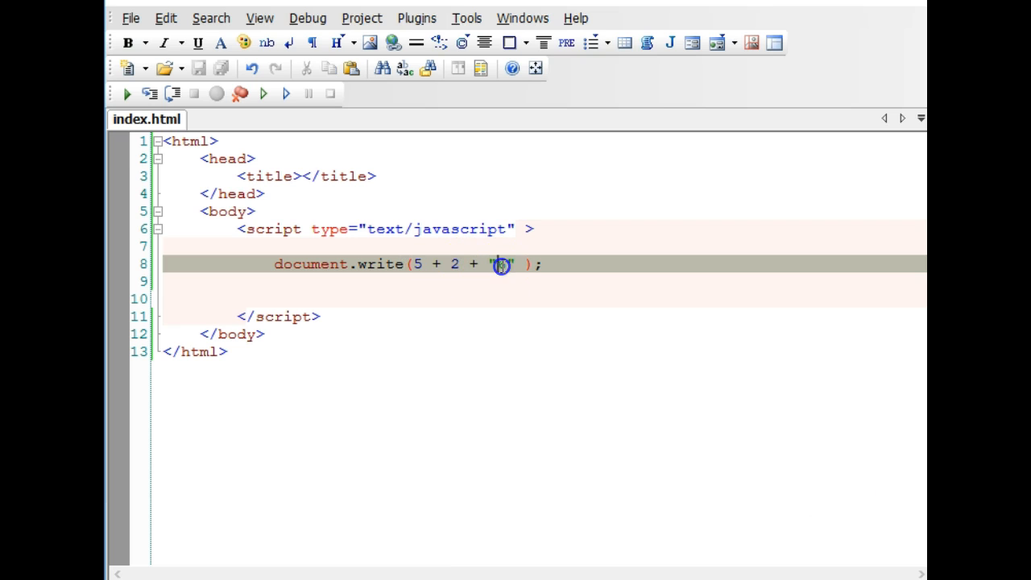
# - Retype 6 inside the quotes so the line reads document.write(5 + 2 + "6");
pyautogui.write('6')
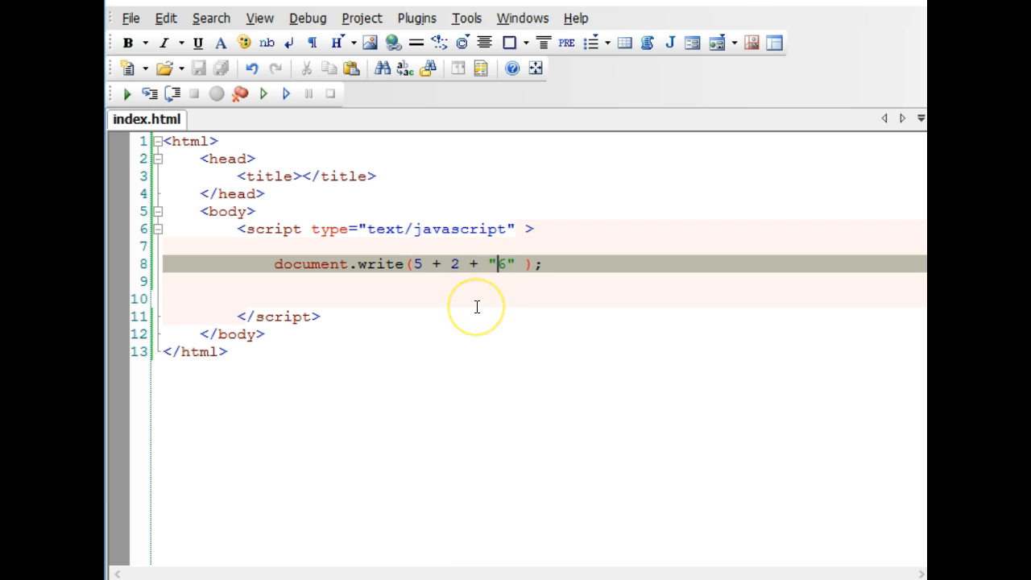